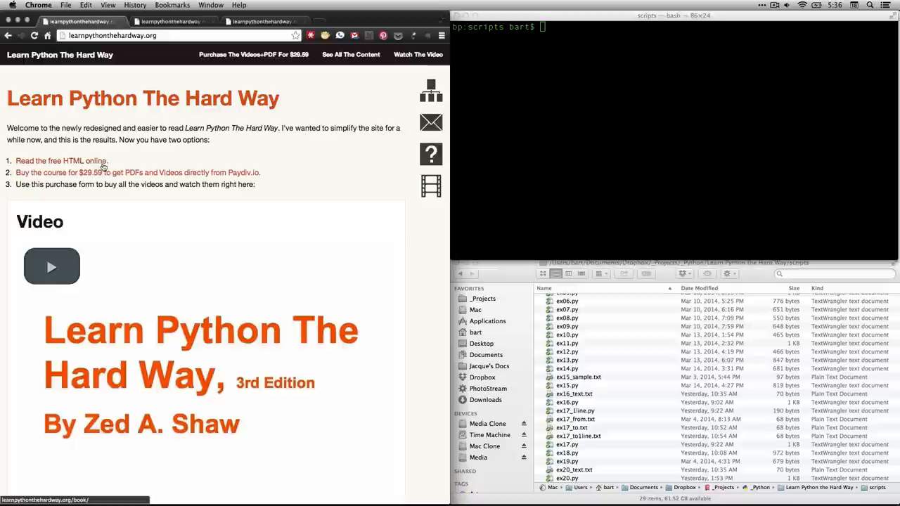
# Open the free HTML version of the book and scroll its table of contents to Exercise 22
pyautogui.click(61, 161)
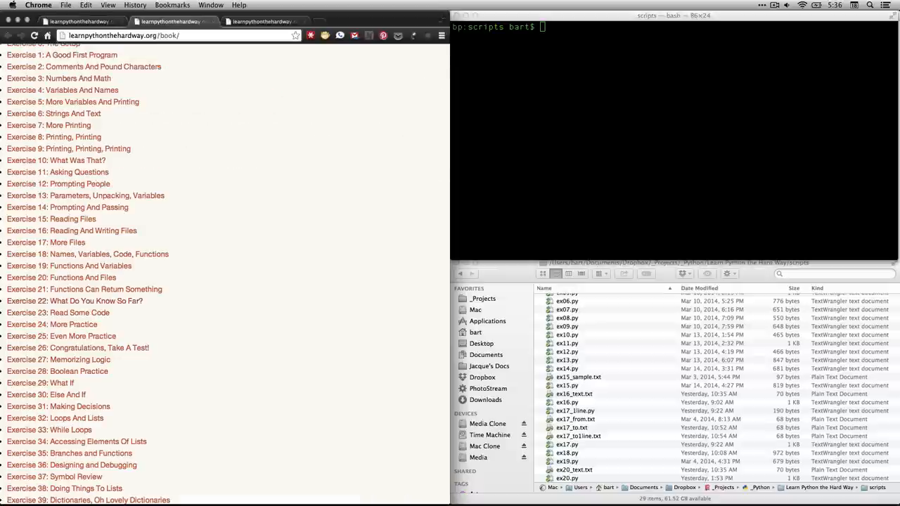
pyautogui.scroll(3)
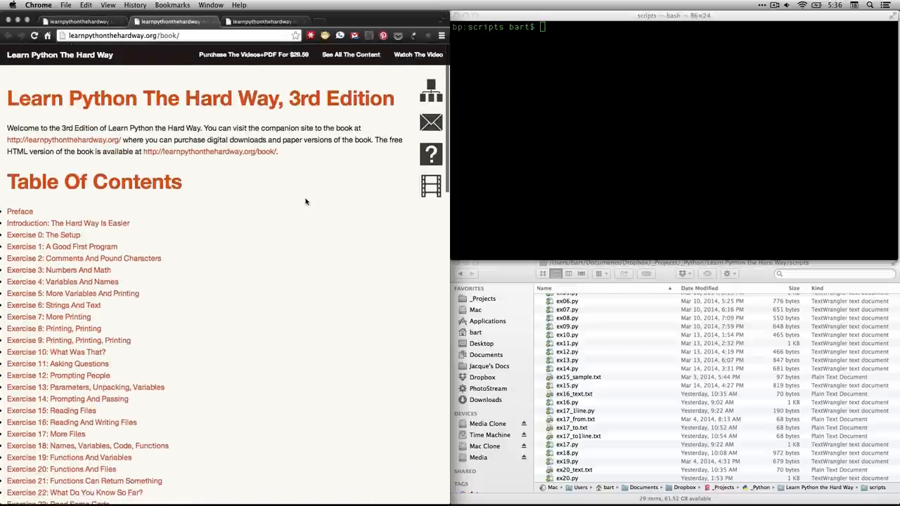
pyautogui.scroll(-3)
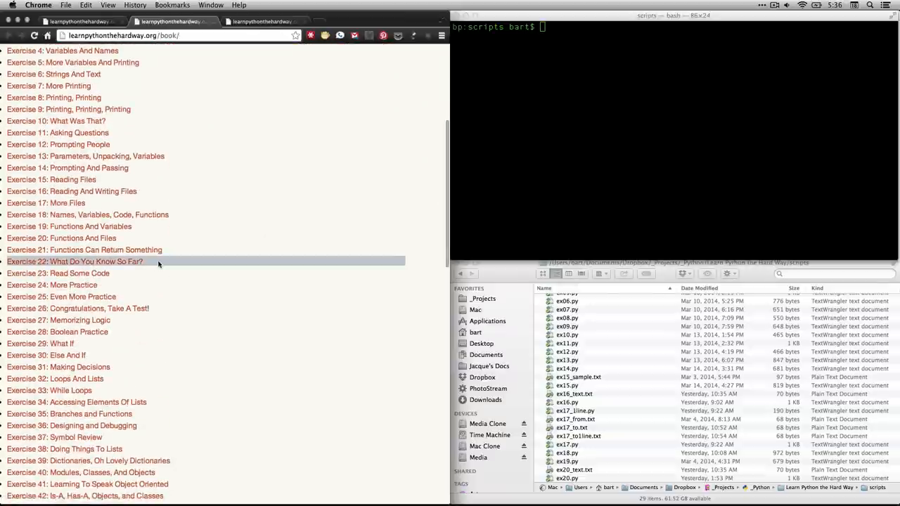
pyautogui.moveTo(204, 288)
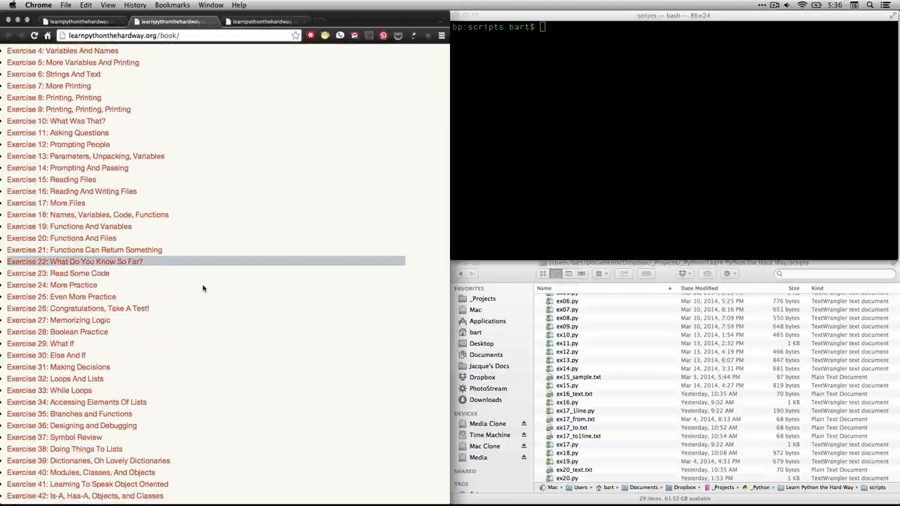
pyautogui.moveTo(153, 267)
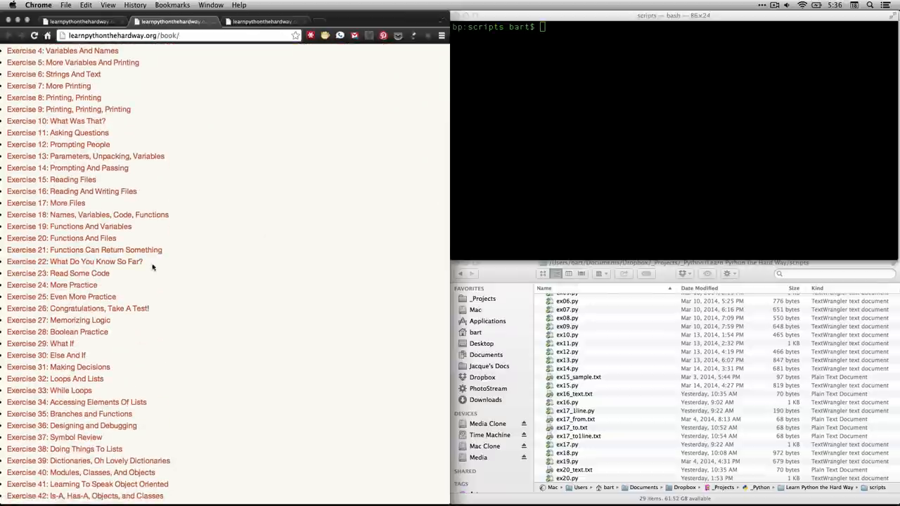
pyautogui.click(74, 260)
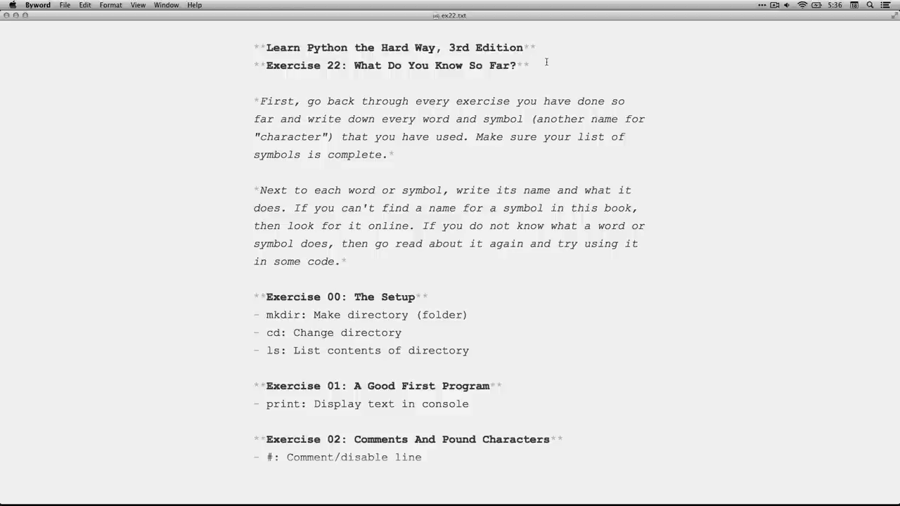
# Select the two italic instruction paragraphs below the Exercise 22 heading
pyautogui.click(530, 65)
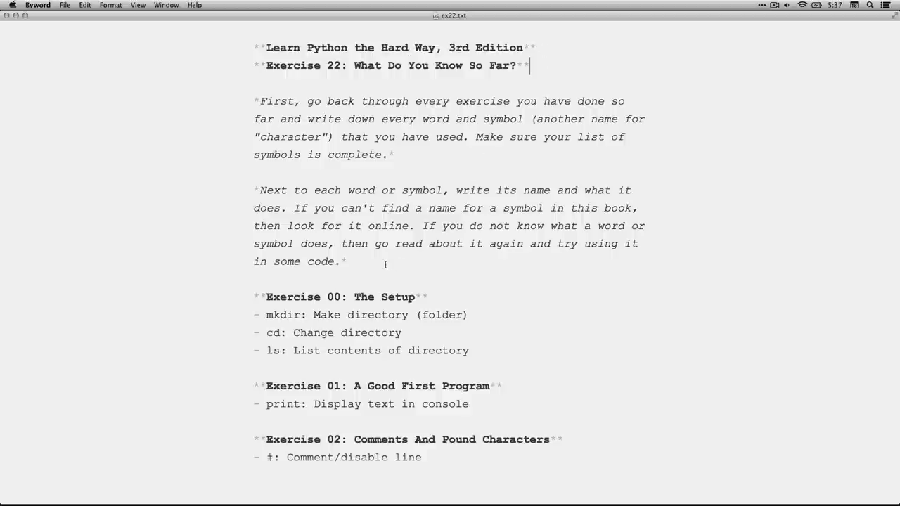
pyautogui.moveTo(266, 100); pyautogui.dragTo(345, 261)
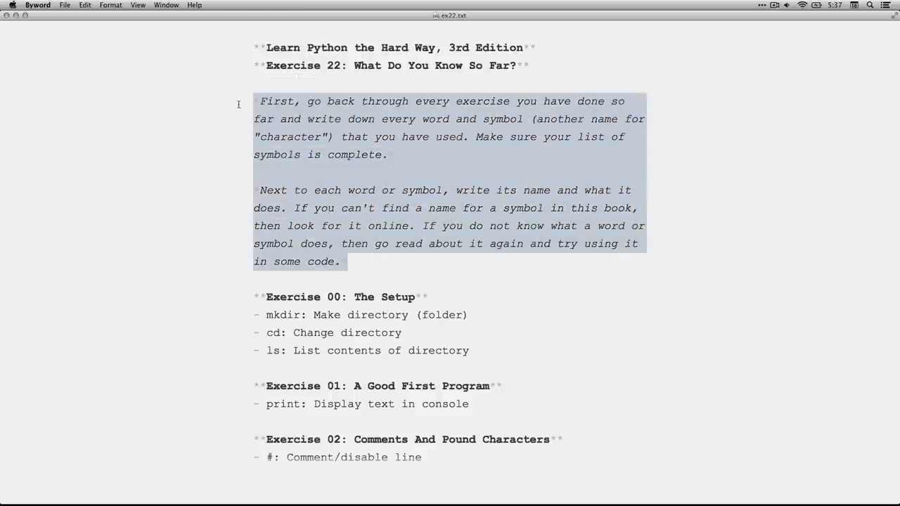
# Review Exercises 00–03, highlighting mkdir, print and the # comment symbol in turn
pyautogui.scroll(-3)
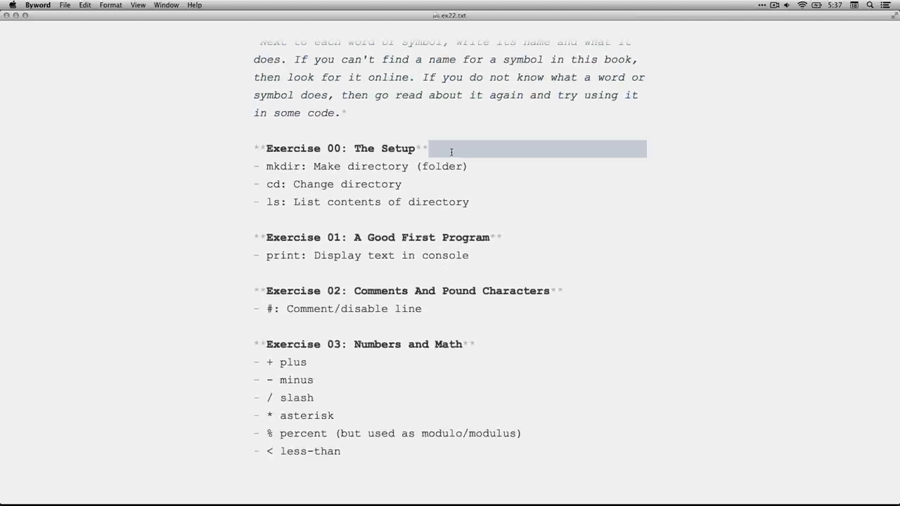
pyautogui.doubleClick(283, 166)
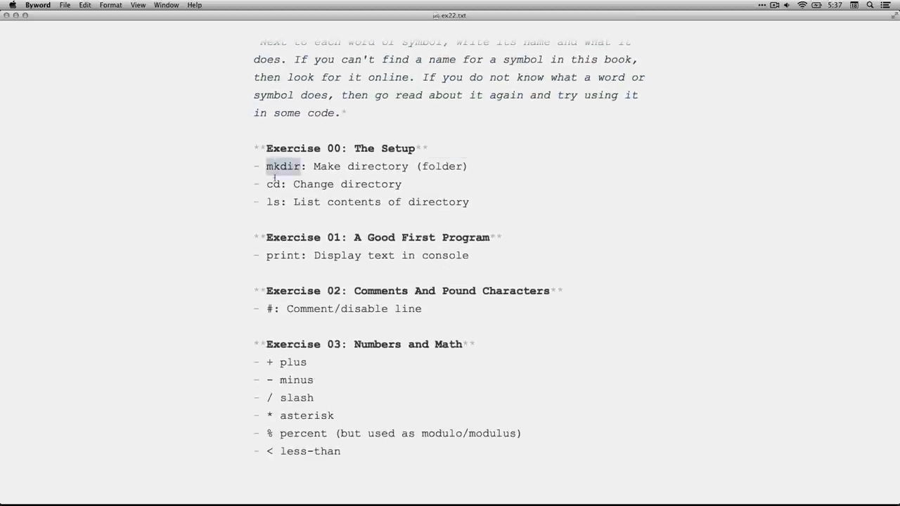
pyautogui.doubleClick(273, 184)
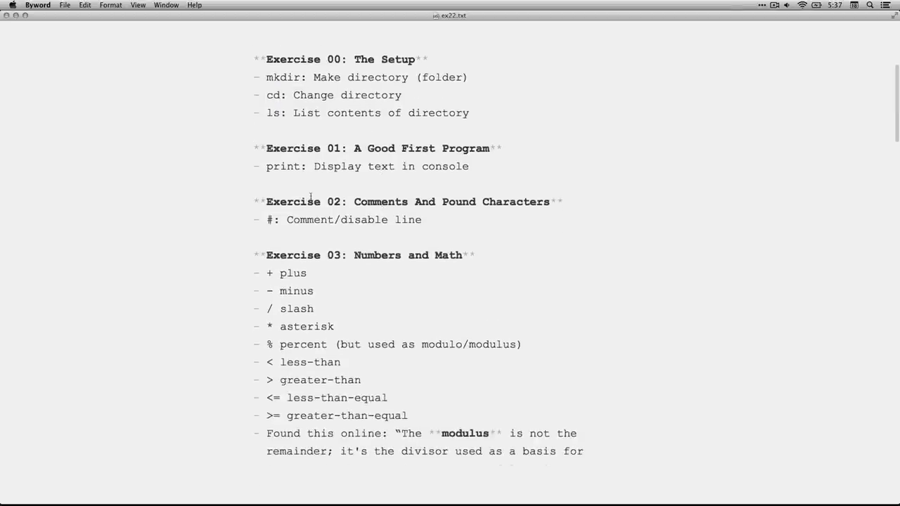
pyautogui.doubleClick(282, 166)
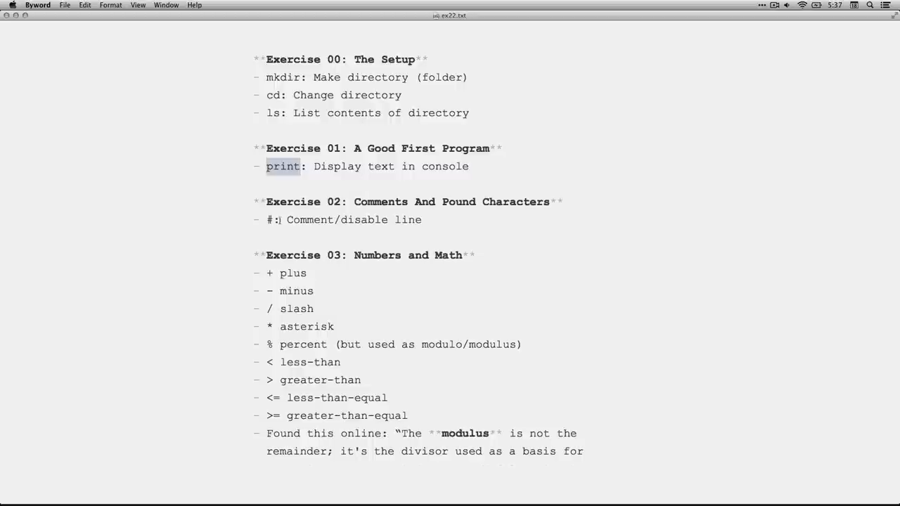
pyautogui.click(269, 220)
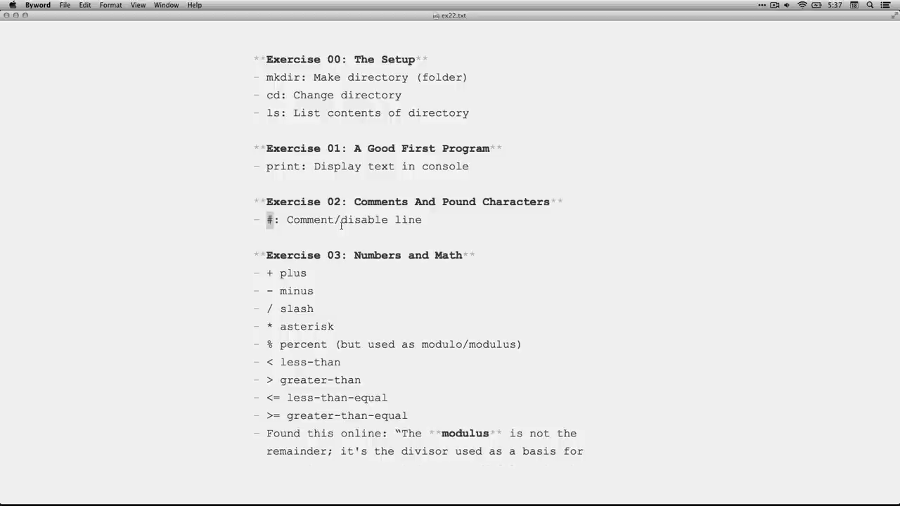
pyautogui.click(270, 219)
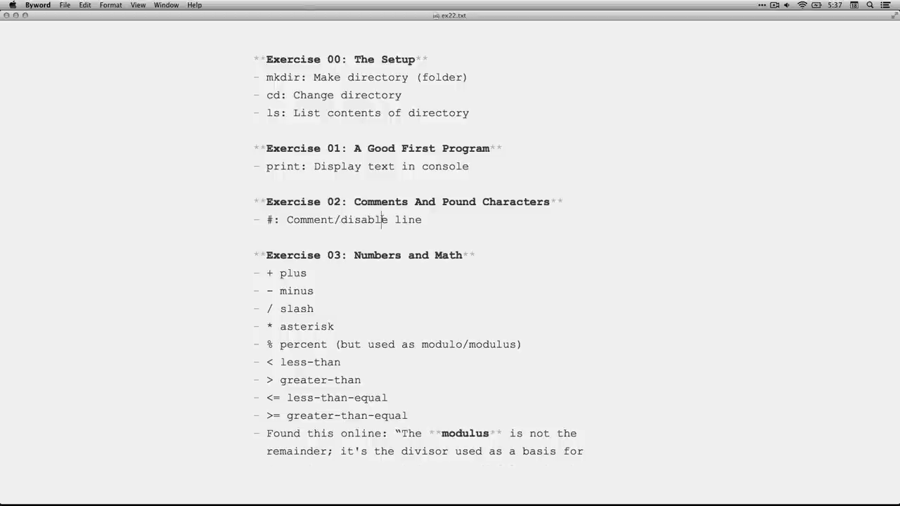
# Read the Exercise 03 operators and highlight the 'Found this online' modulus versus modulo quote
pyautogui.scroll(-3)
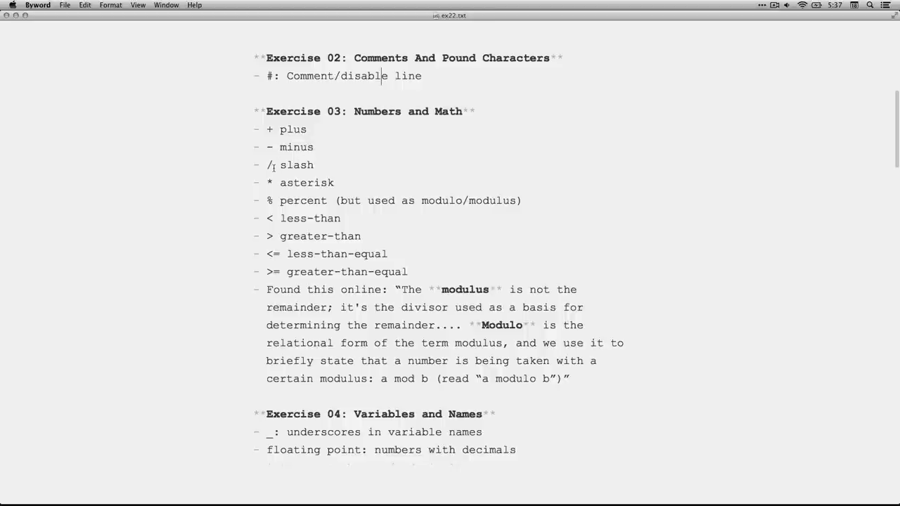
pyautogui.moveTo(273, 182)
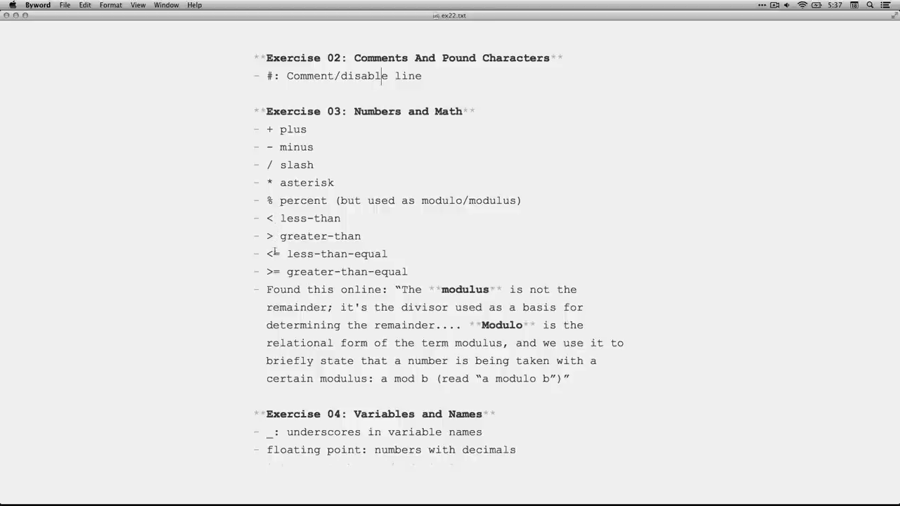
pyautogui.scroll(-3)
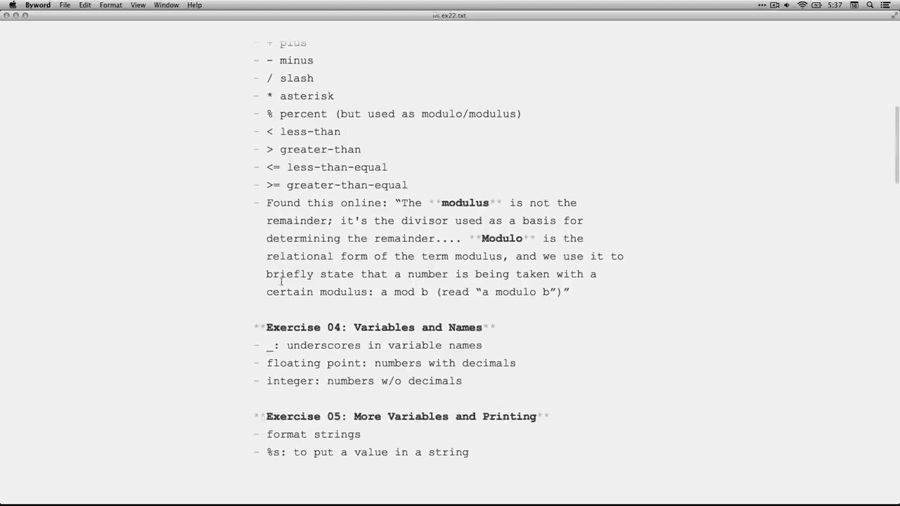
pyautogui.moveTo(266, 203); pyautogui.dragTo(570, 292)
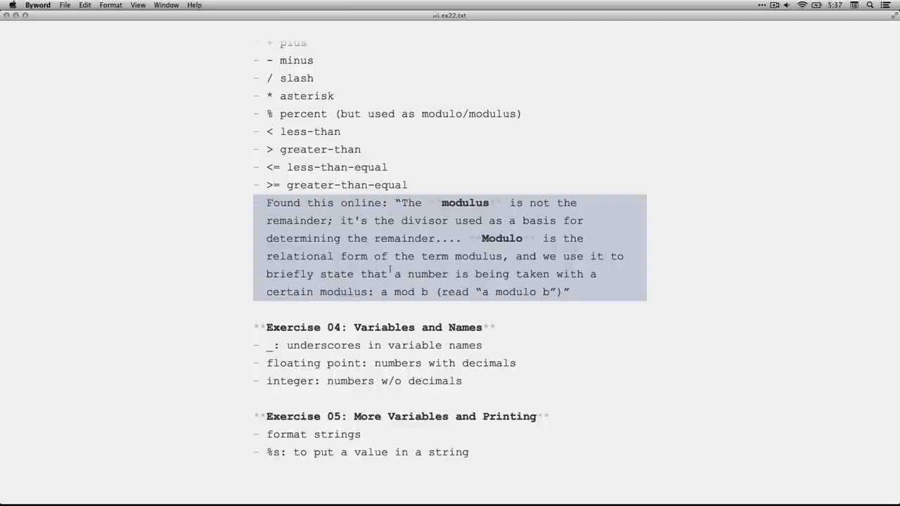
pyautogui.click(527, 274)
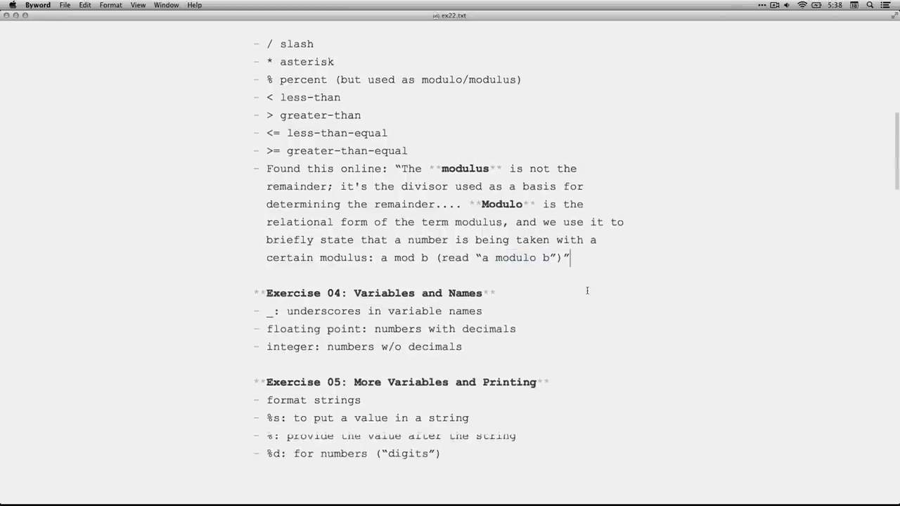
# Review Exercises 04 and 05, highlighting the underscore symbol and the %s format code
pyautogui.scroll(-3)
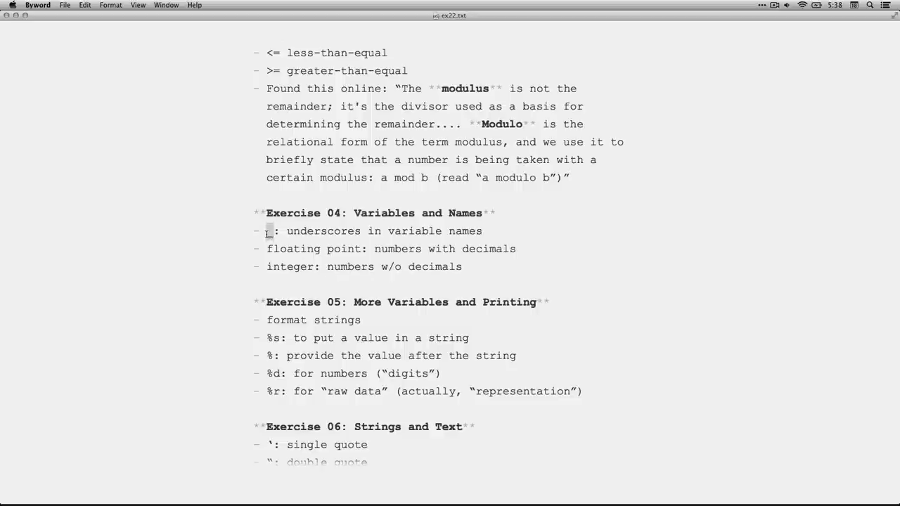
pyautogui.doubleClick(313, 249)
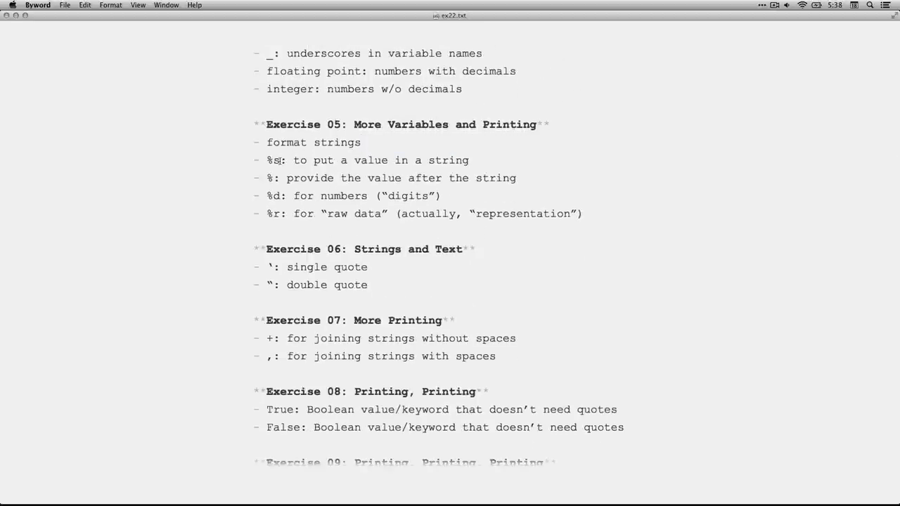
pyautogui.doubleClick(272, 161)
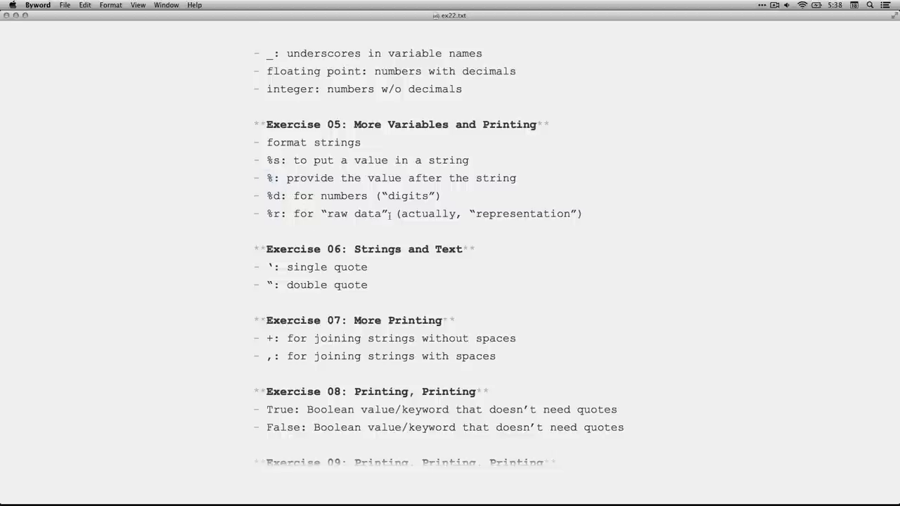
# Scroll through Exercises 06–10 on quotes, string joining, Booleans and escape sequences
pyautogui.scroll(-3)
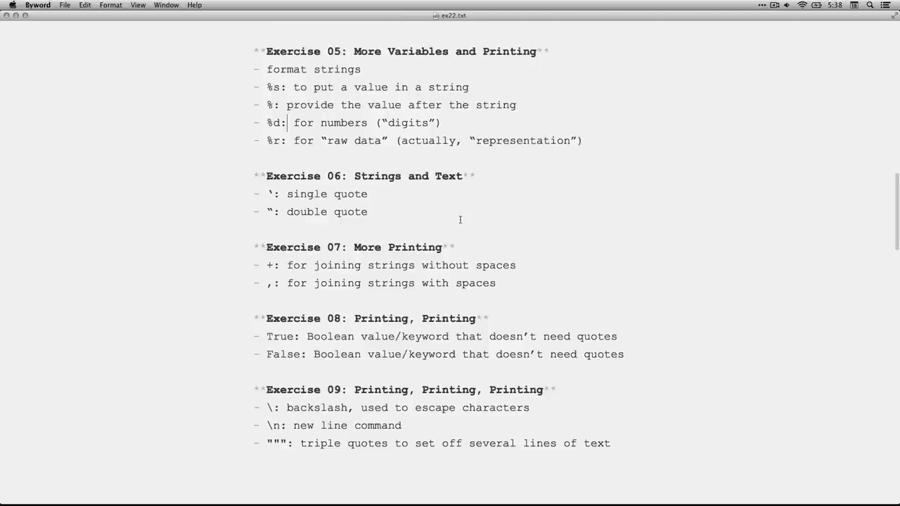
pyautogui.scroll(-3)
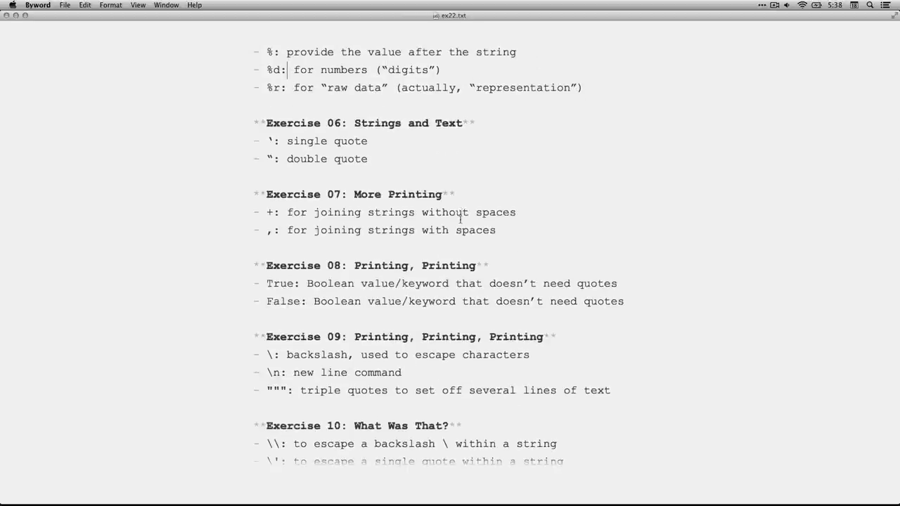
pyautogui.scroll(-3)
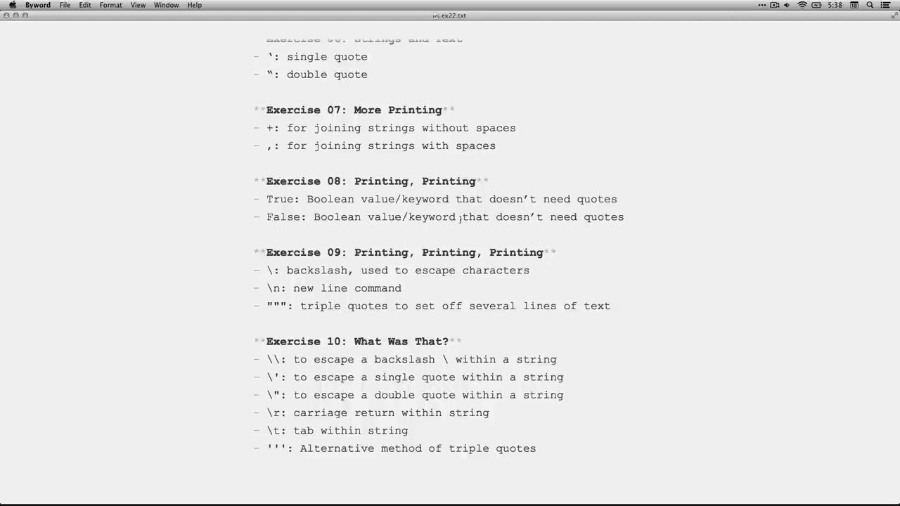
pyautogui.scroll(-3)
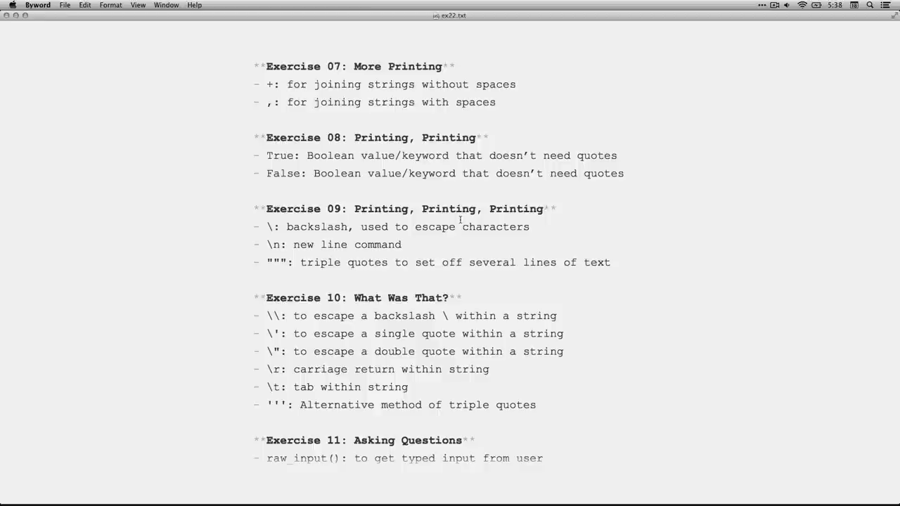
pyautogui.scroll(-3)
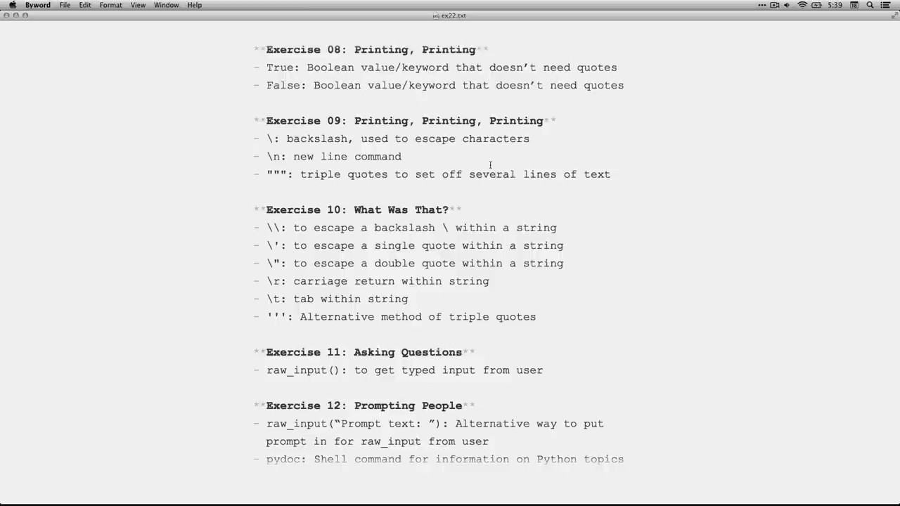
pyautogui.doubleClick(274, 156)
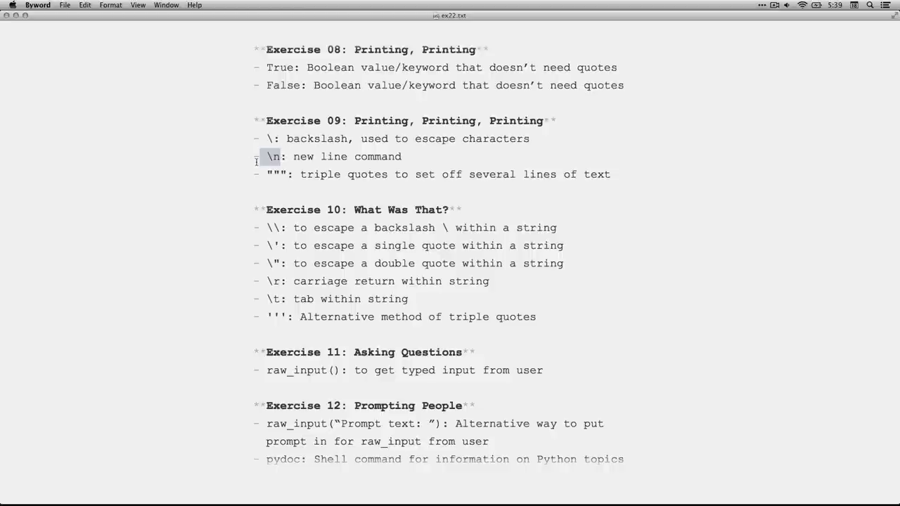
pyautogui.moveTo(244, 207)
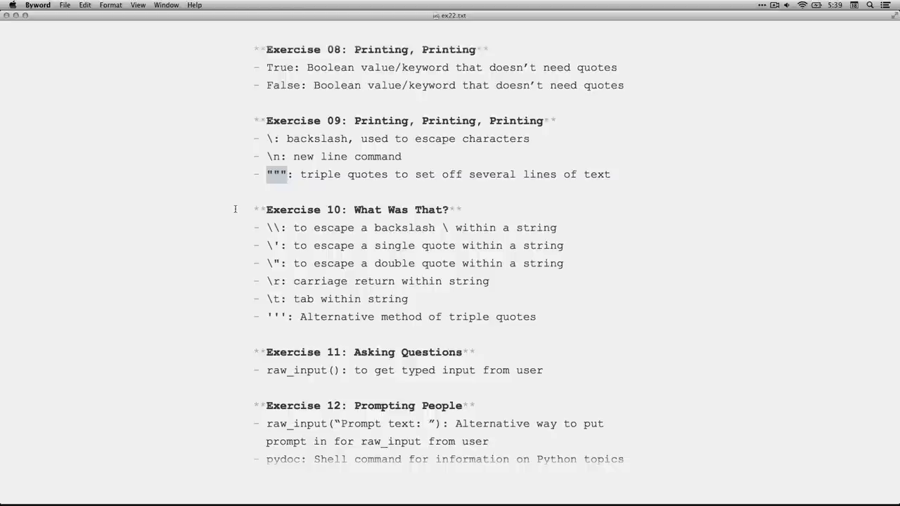
pyautogui.moveTo(507, 212)
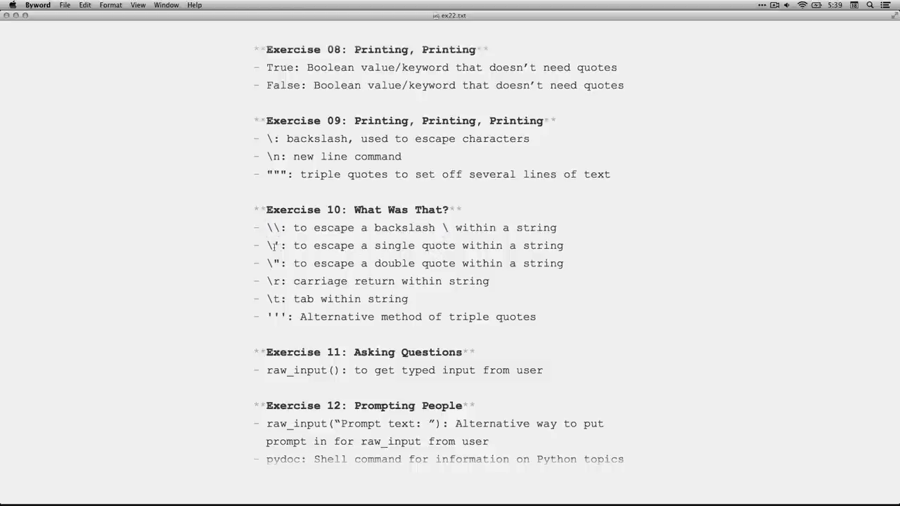
pyautogui.doubleClick(274, 246)
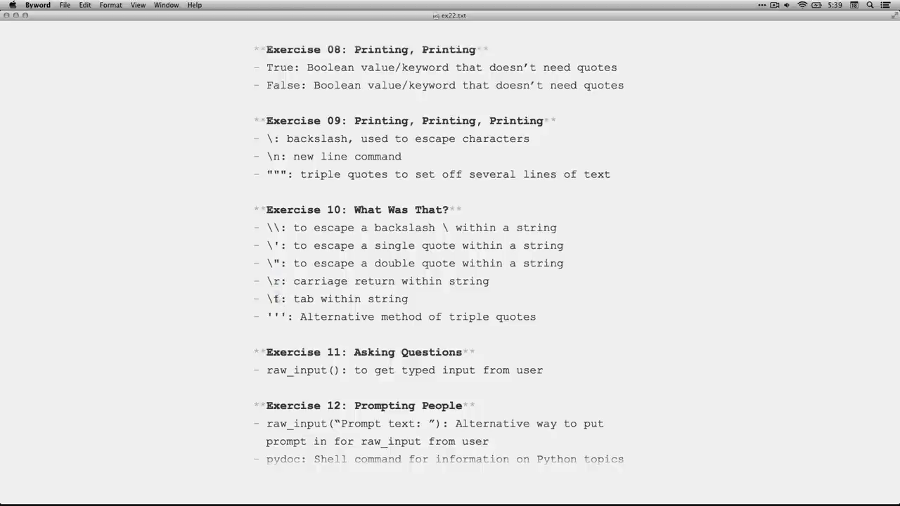
pyautogui.doubleClick(273, 299)
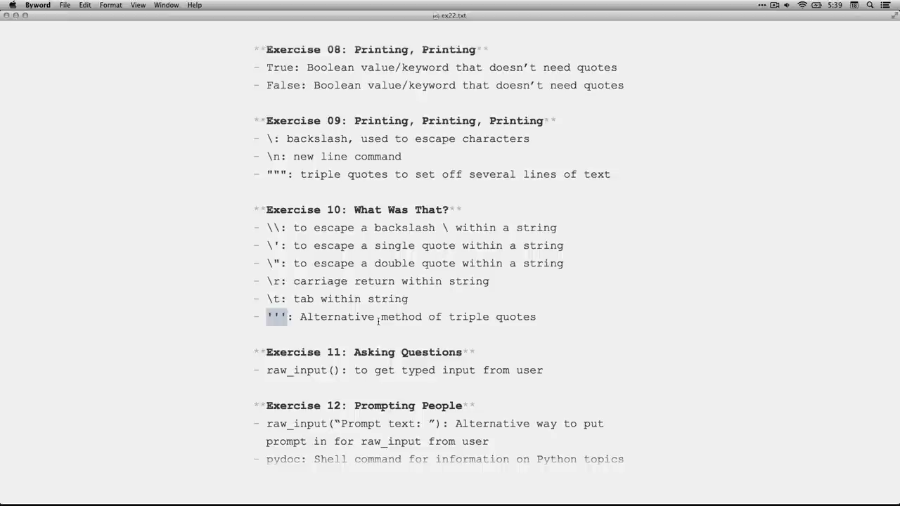
# Highlight raw_input(), the raw_input prompt entry and os in the Exercise 11–12 pydoc lines
pyautogui.scroll(-3)
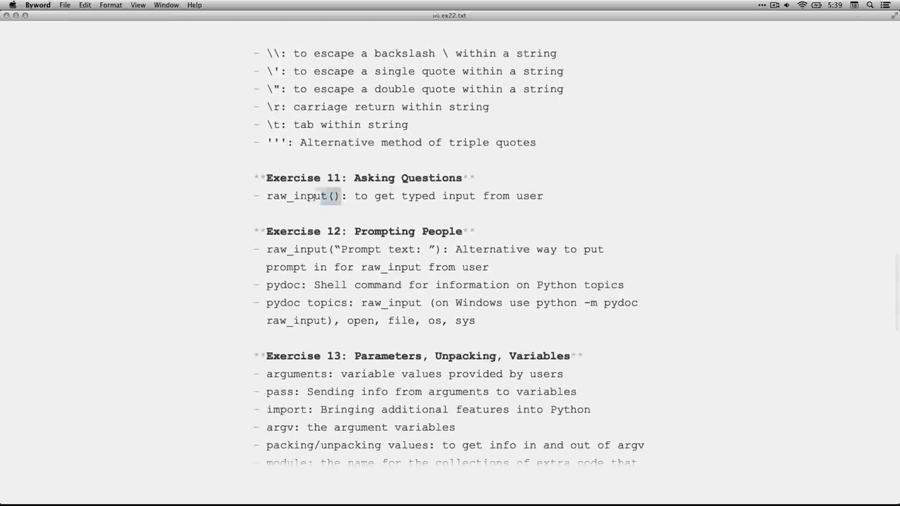
pyautogui.doubleClick(294, 196)
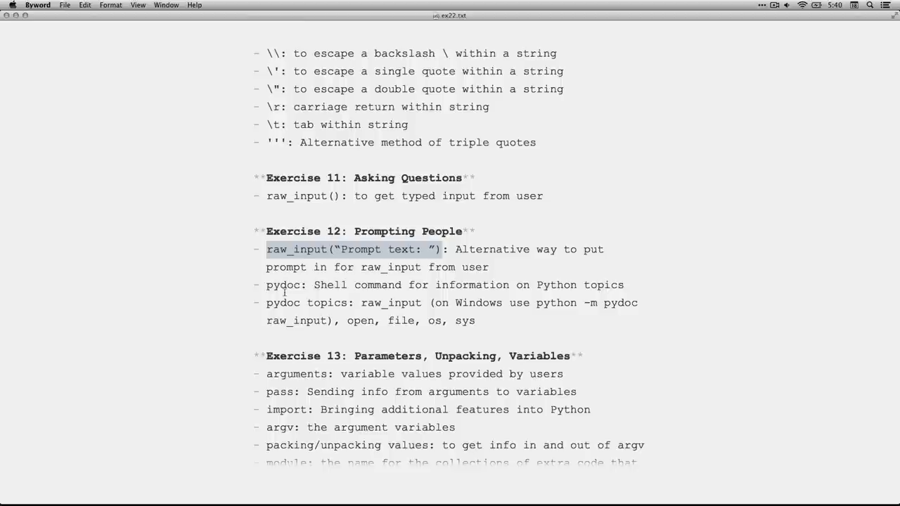
pyautogui.doubleClick(283, 285)
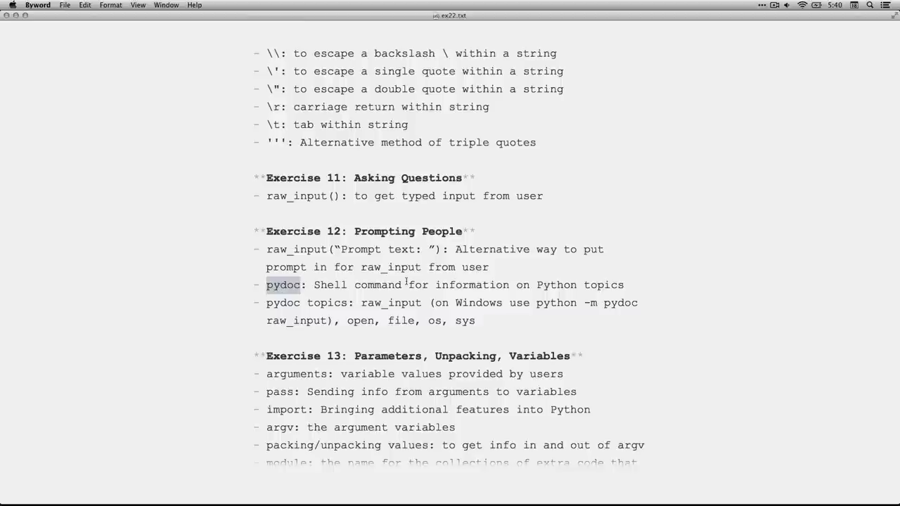
pyautogui.click(361, 320)
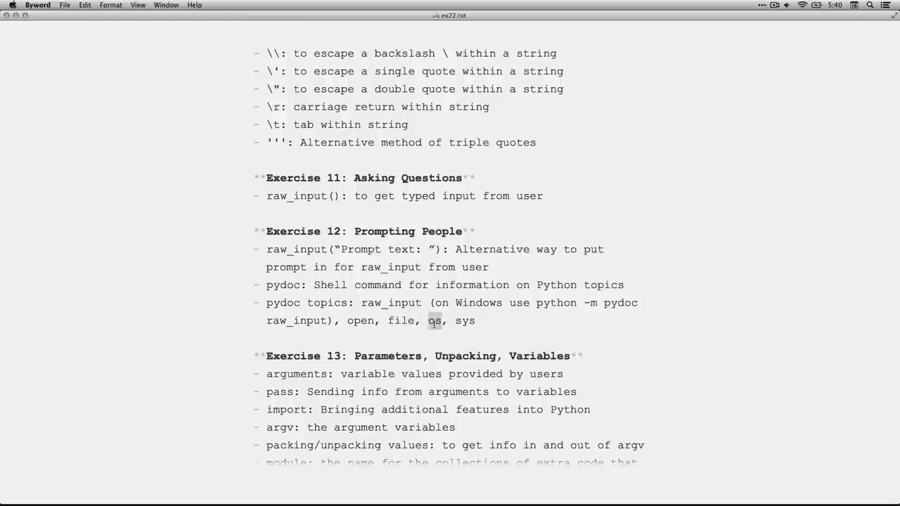
# Scroll to Exercises 15–16 on files and highlight the dot operator entry
pyautogui.scroll(-3)
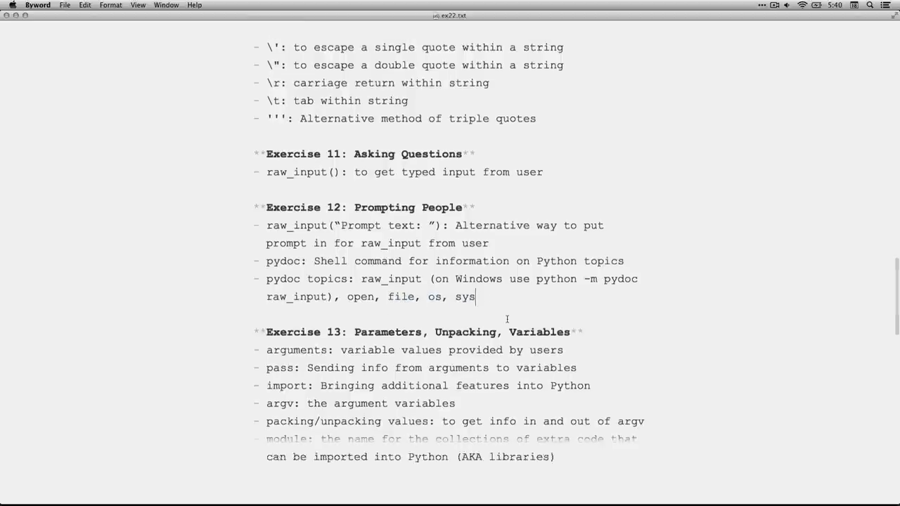
pyautogui.scroll(-3)
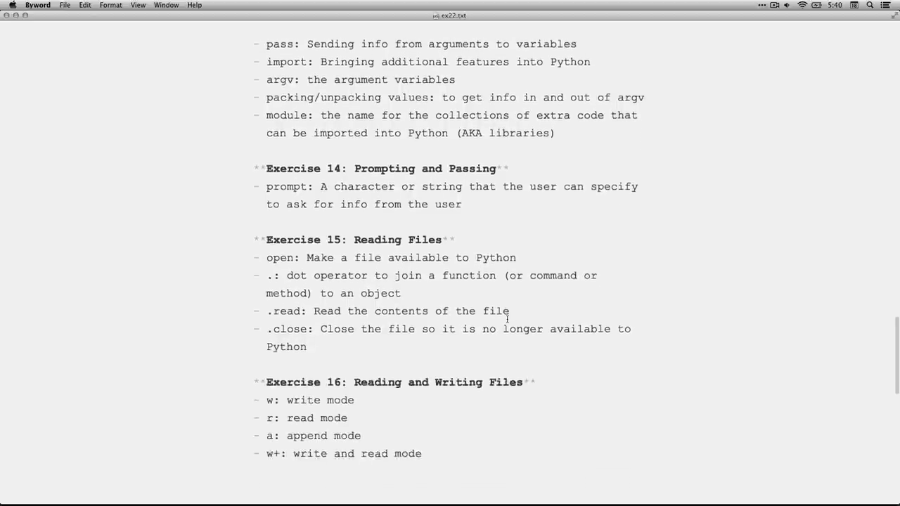
pyautogui.scroll(-3)
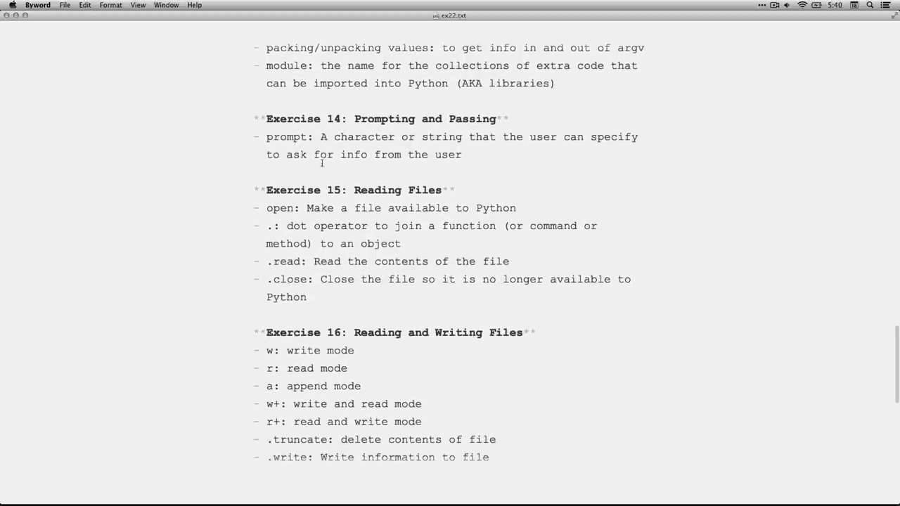
pyautogui.doubleClick(286, 136)
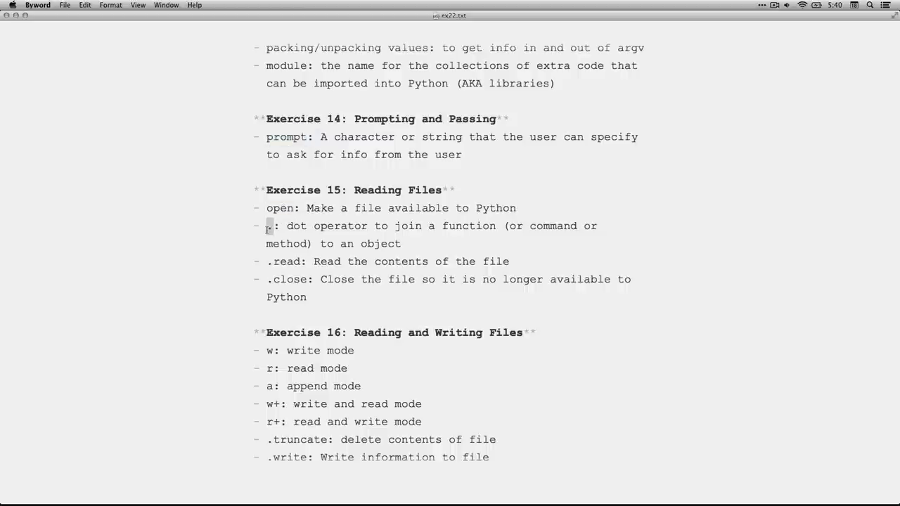
pyautogui.moveTo(358, 239)
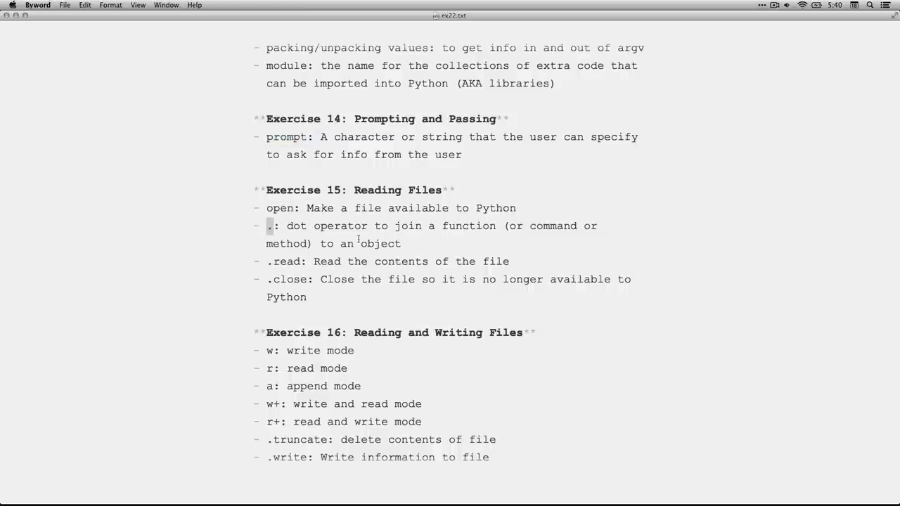
pyautogui.doubleClick(289, 279)
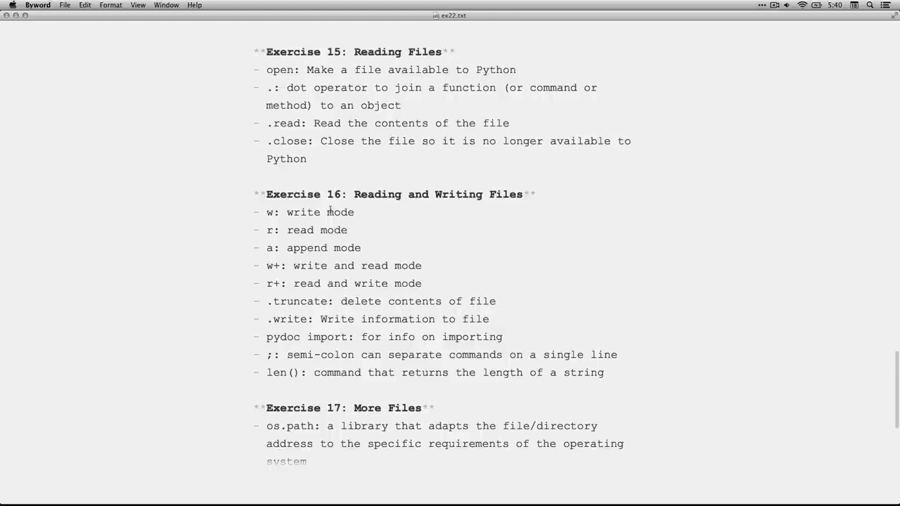
pyautogui.moveTo(364, 223)
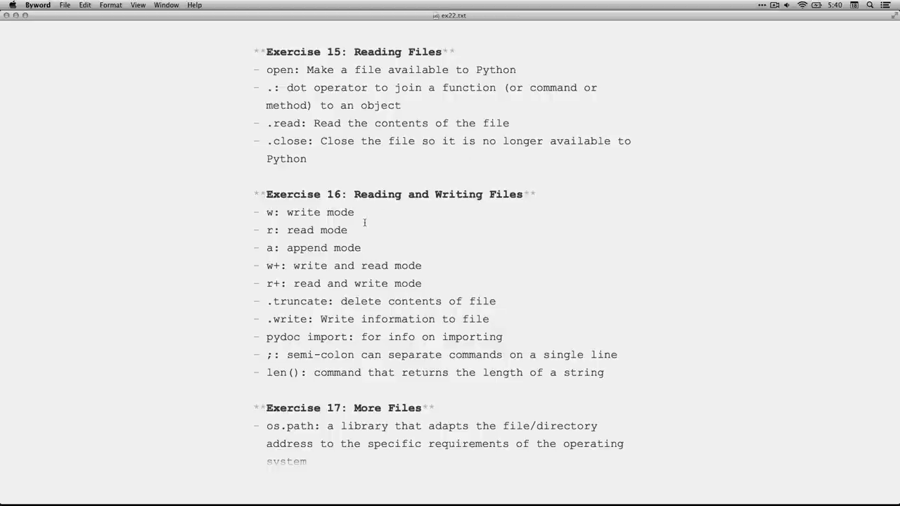
pyautogui.click(462, 140)
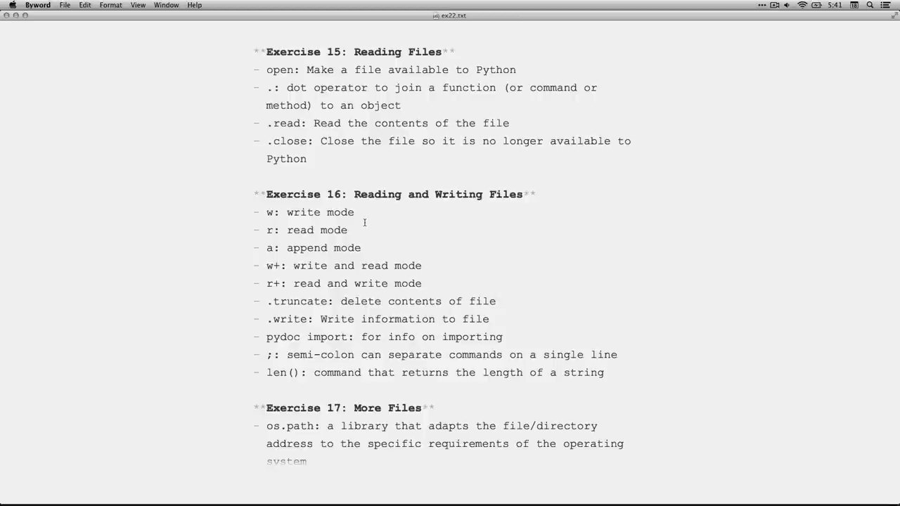
# Scroll to Exercise 17 and highlight the exists function entry
pyautogui.scroll(-3)
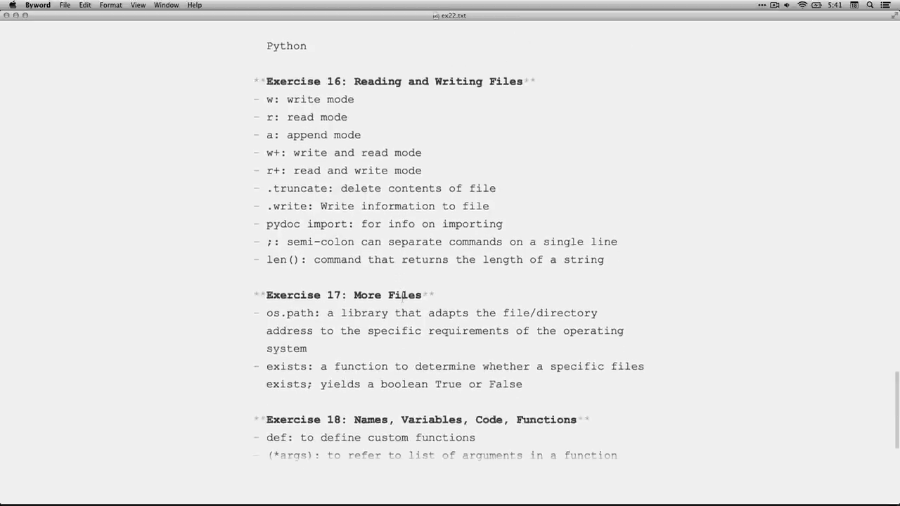
pyautogui.scroll(-3)
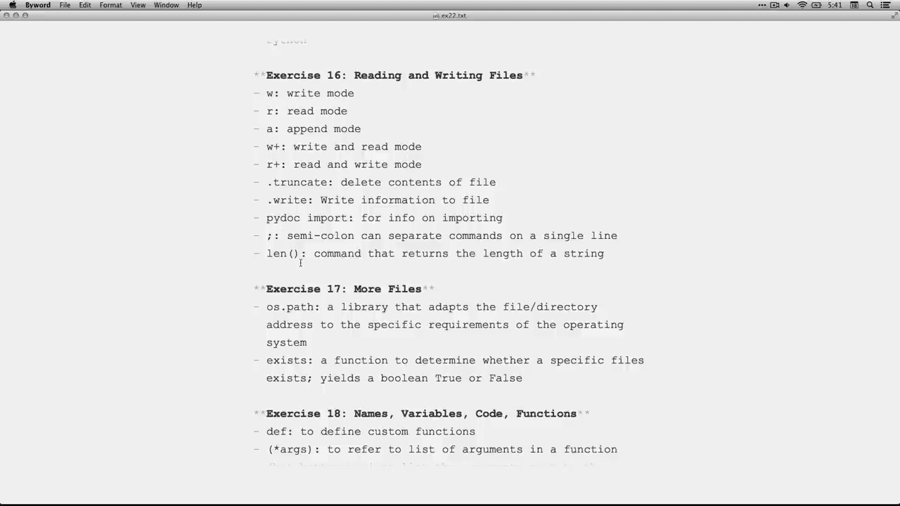
pyautogui.scroll(-3)
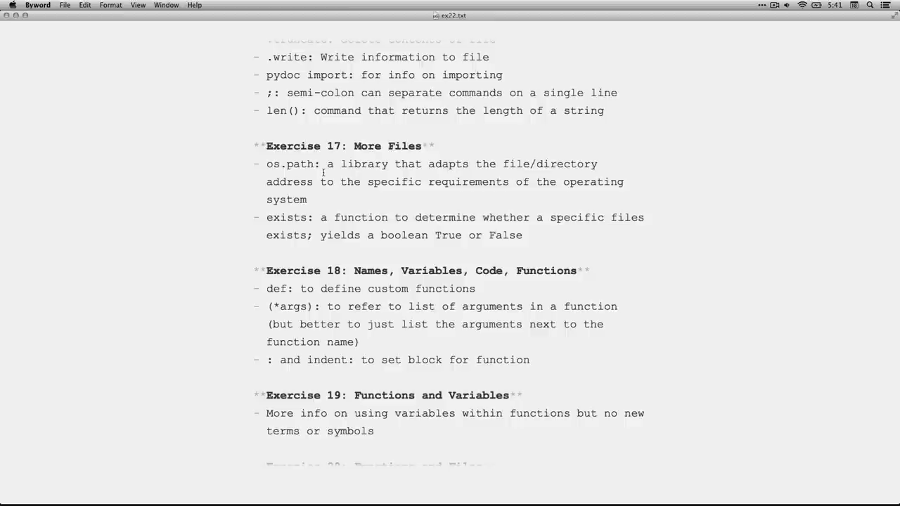
pyautogui.doubleClick(286, 217)
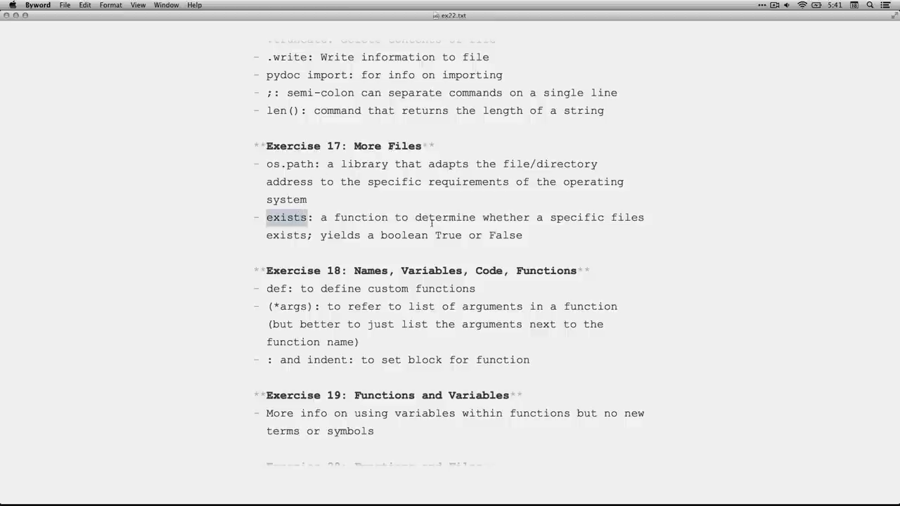
# Highlight indent, .readline and return in Exercises 18–21, then scroll back to the title
pyautogui.scroll(-3)
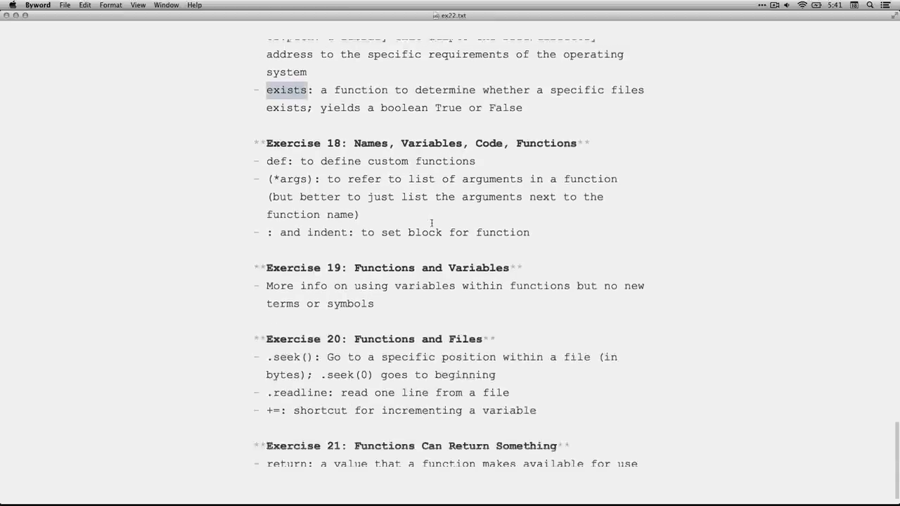
pyautogui.scroll(-3)
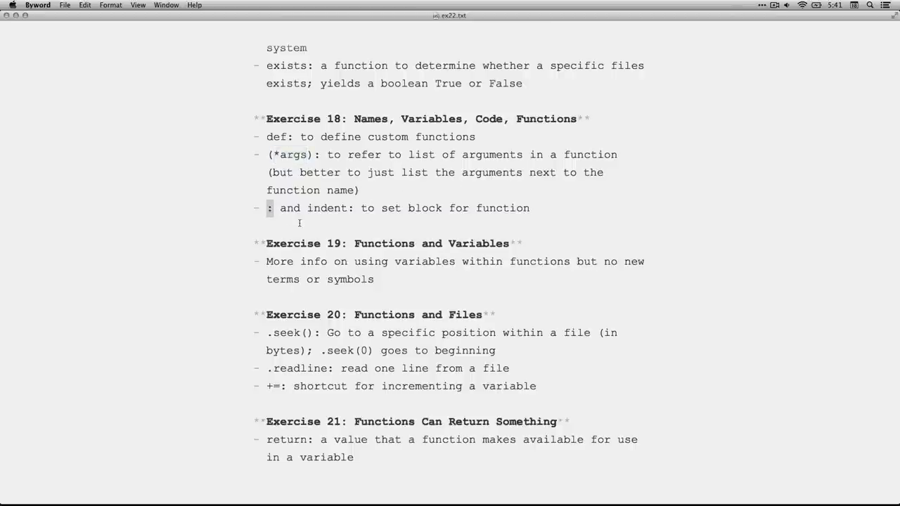
pyautogui.doubleClick(326, 208)
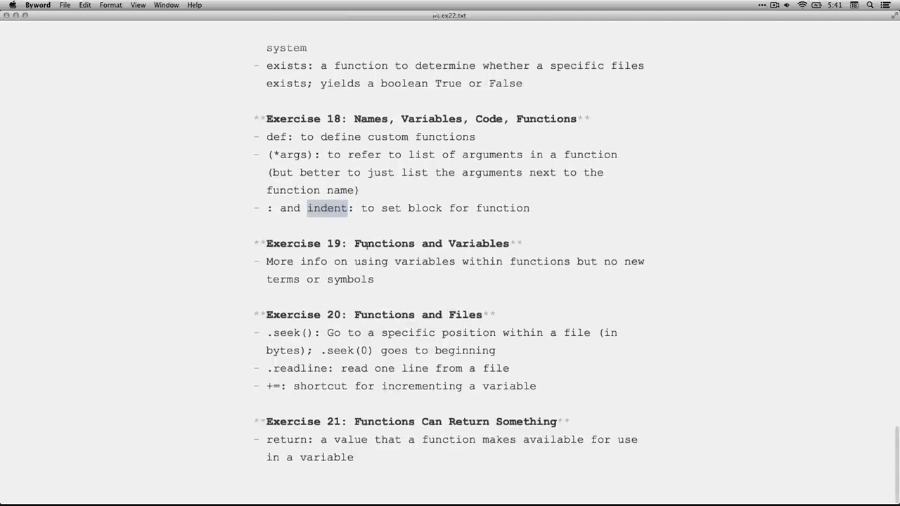
pyautogui.moveTo(406, 272)
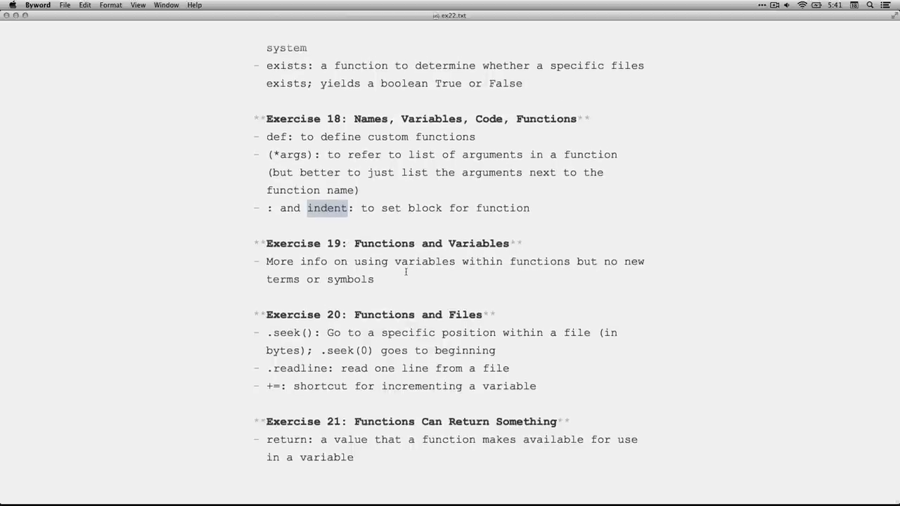
pyautogui.moveTo(280, 332)
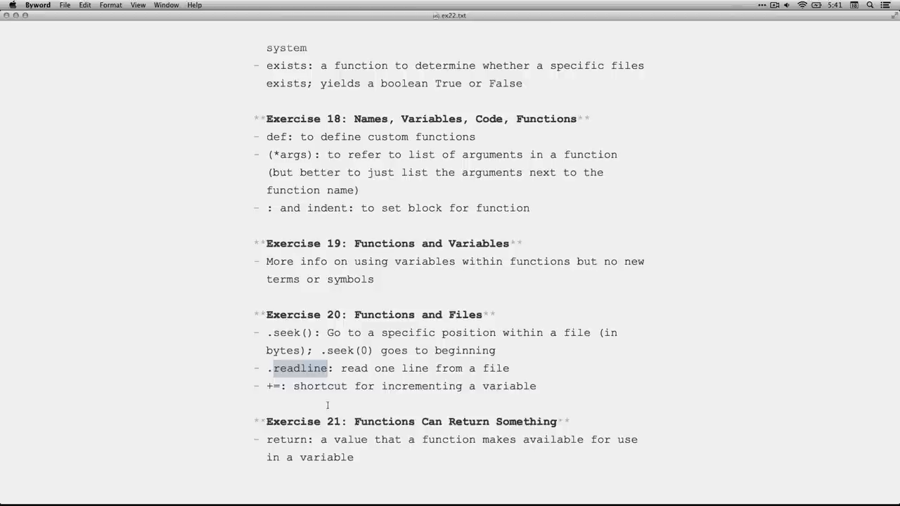
pyautogui.doubleClick(272, 386)
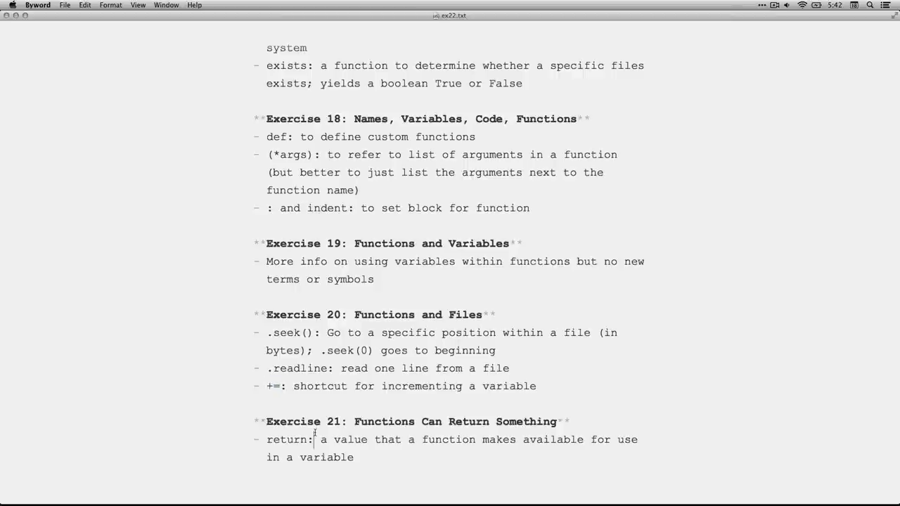
pyautogui.doubleClick(287, 439)
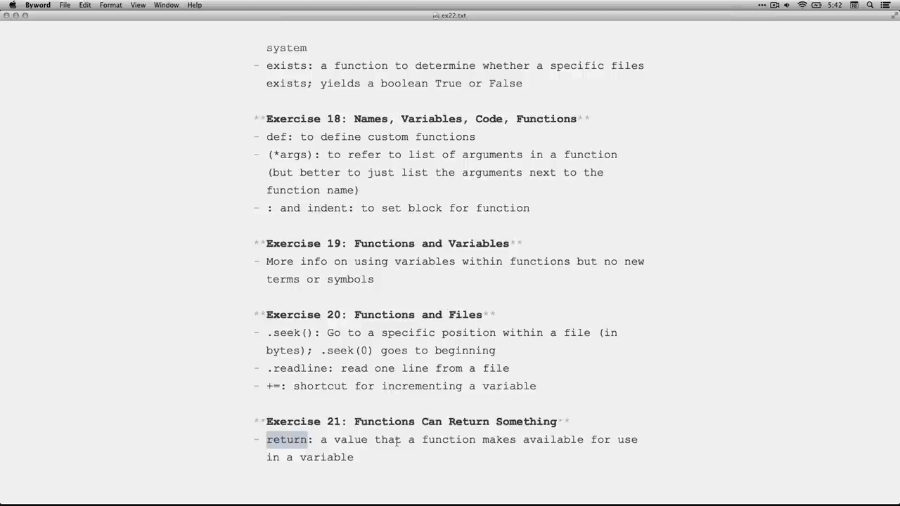
pyautogui.moveTo(426, 329)
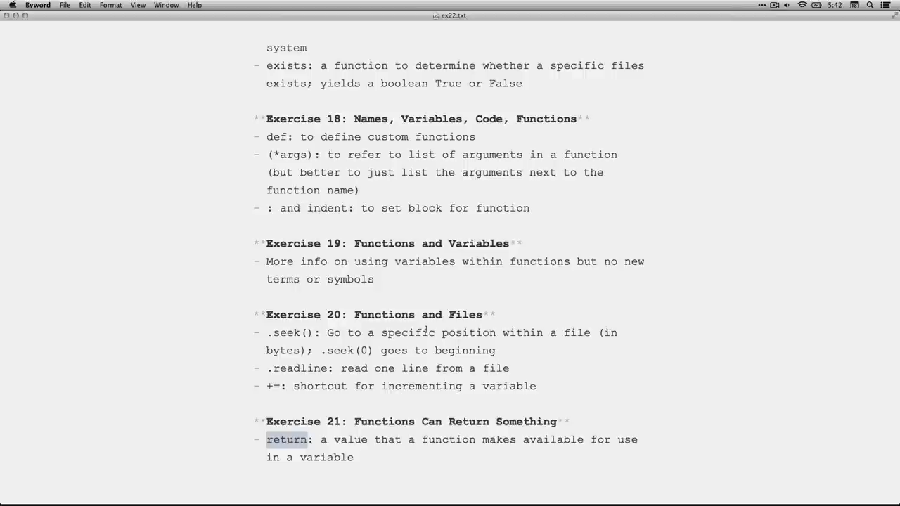
pyautogui.scroll(3)
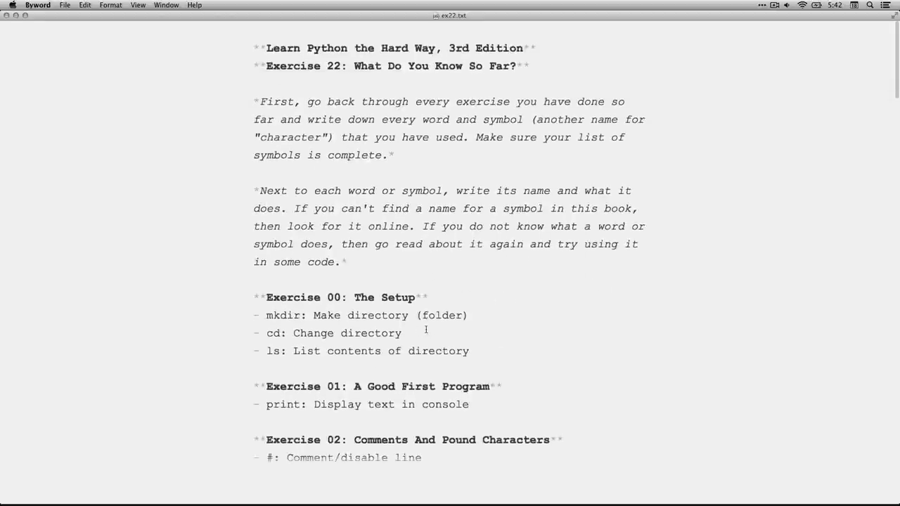